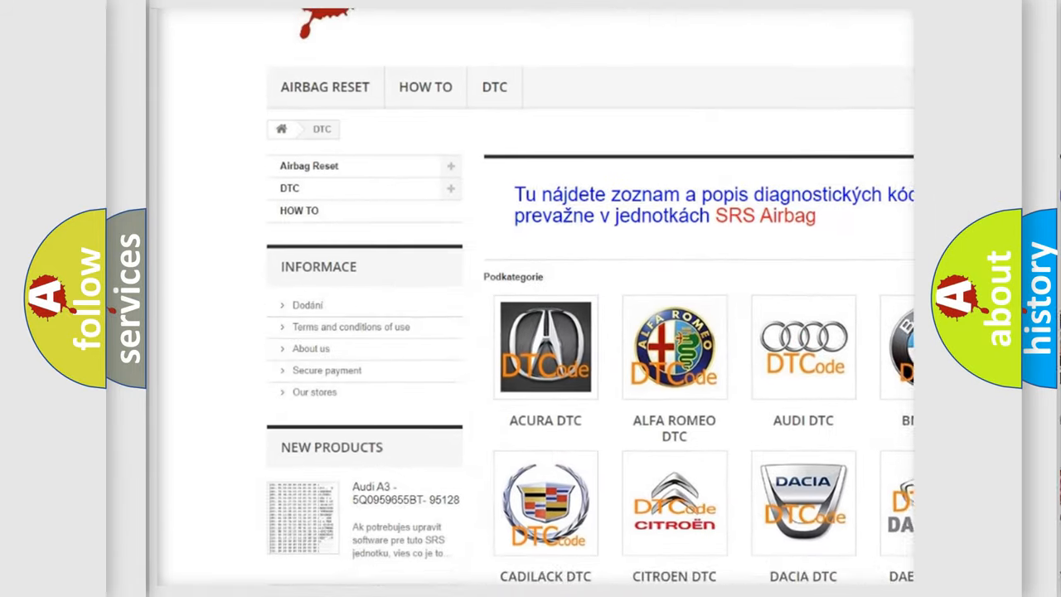
pyautogui.scroll(-3)
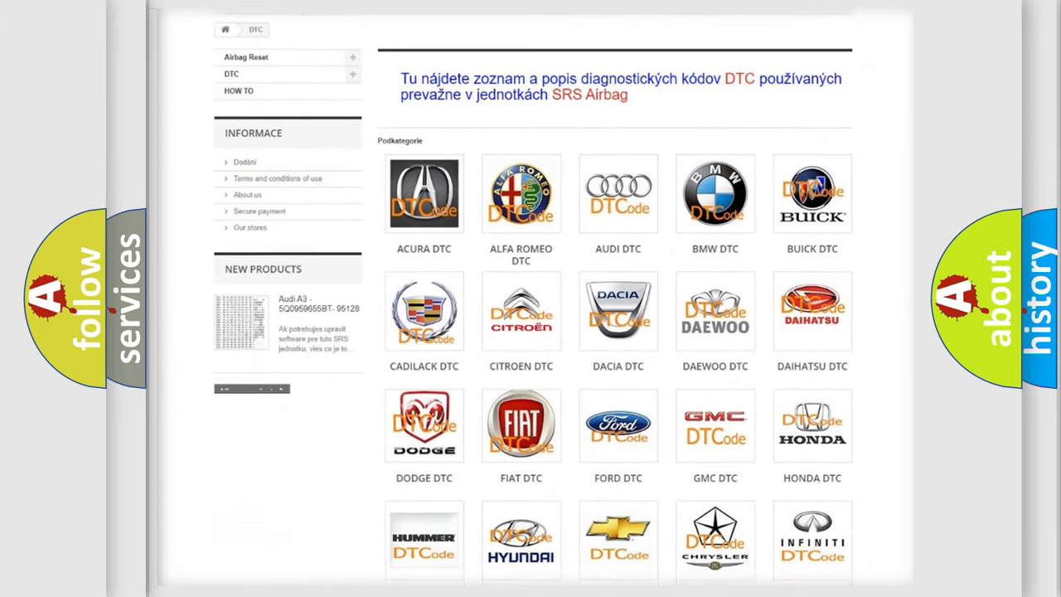
pyautogui.scroll(-3)
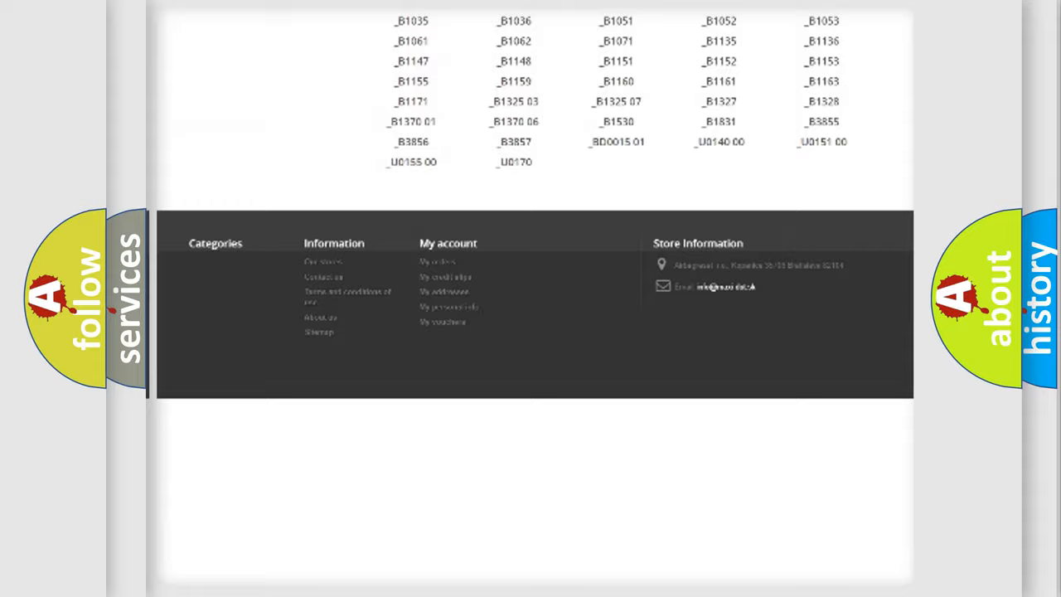
pyautogui.scroll(3)
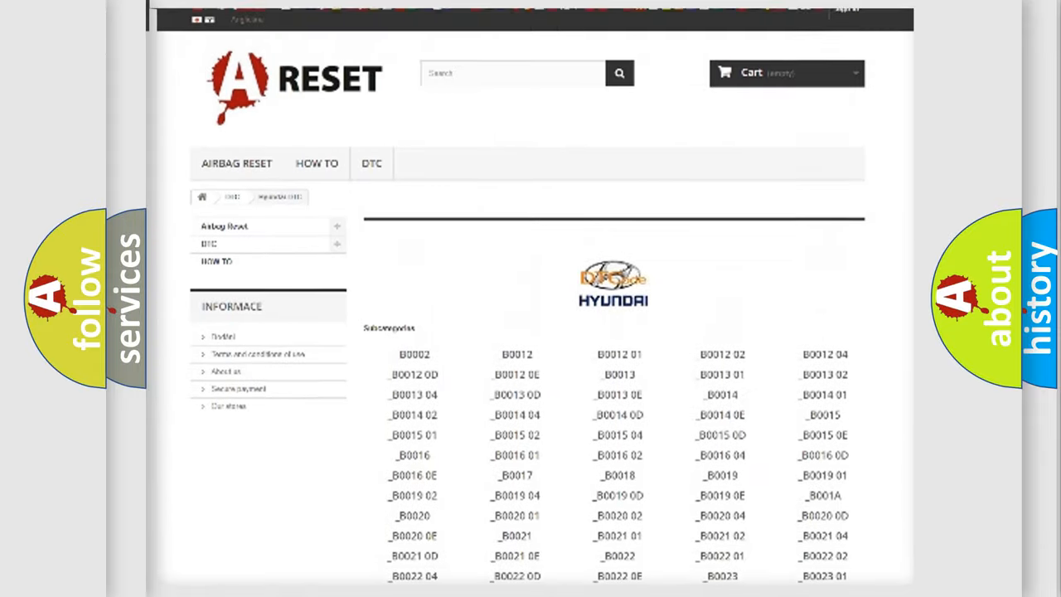